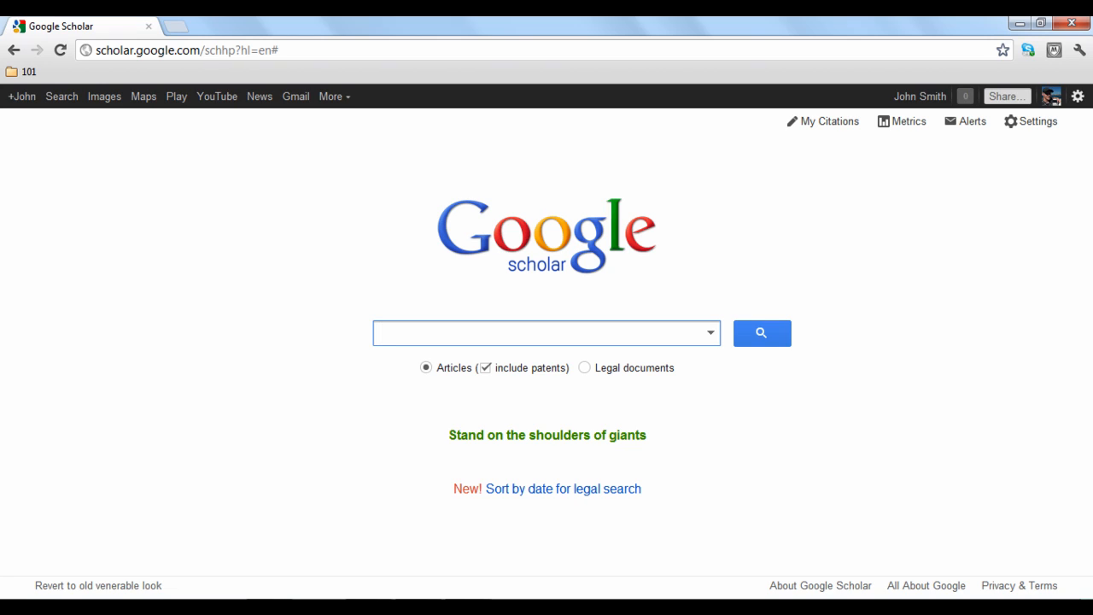
# Step: Fill the advanced search with all words 'resource scarcity', excluding 'population growth'
pyautogui.click(546, 333)
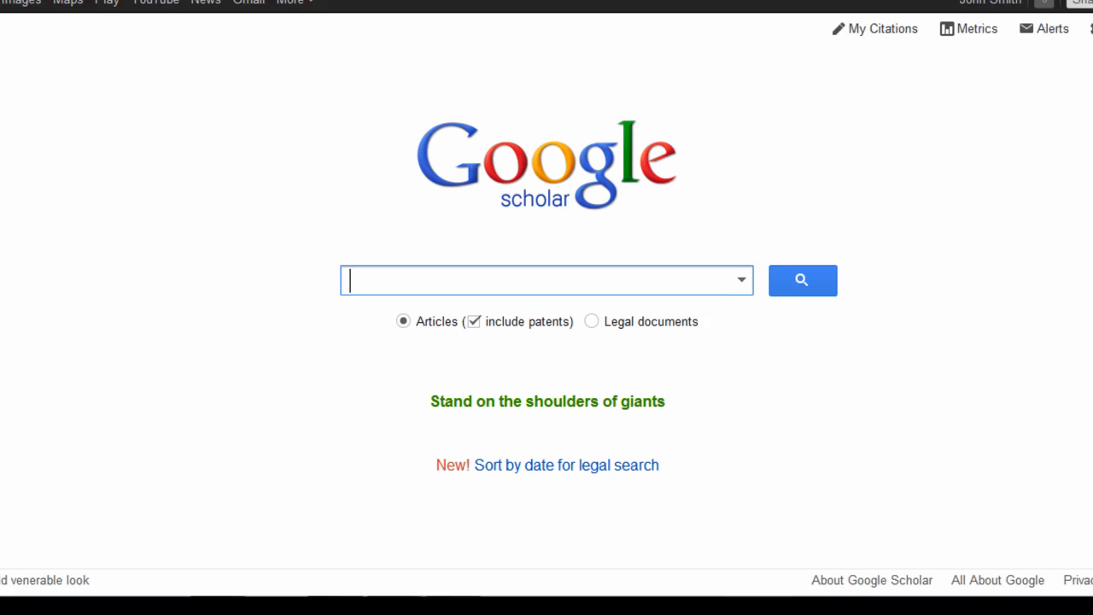
pyautogui.scroll(3)
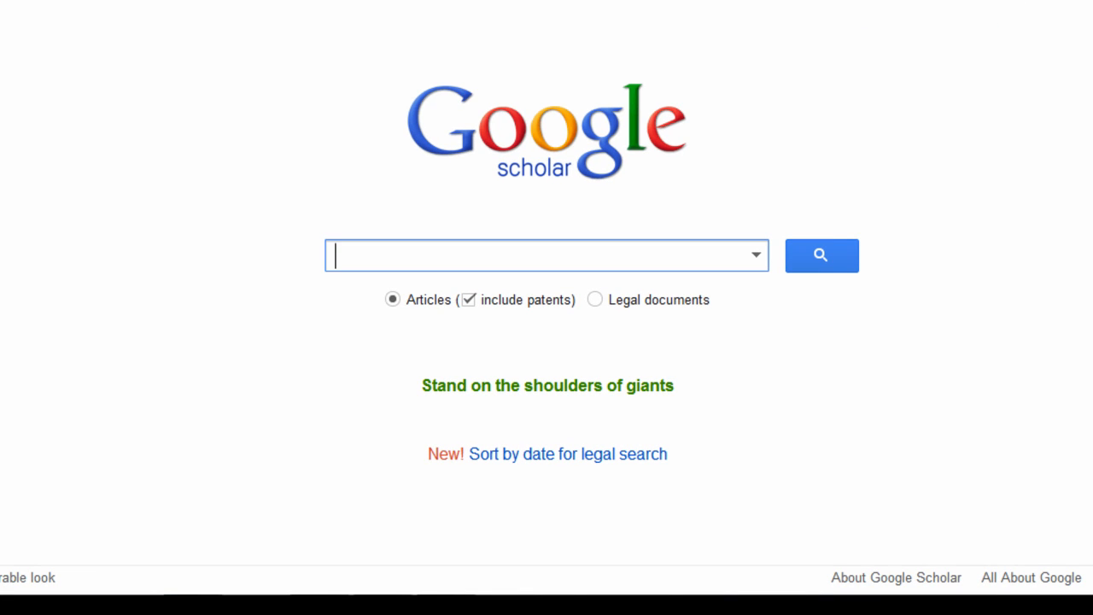
pyautogui.moveTo(781, 337)
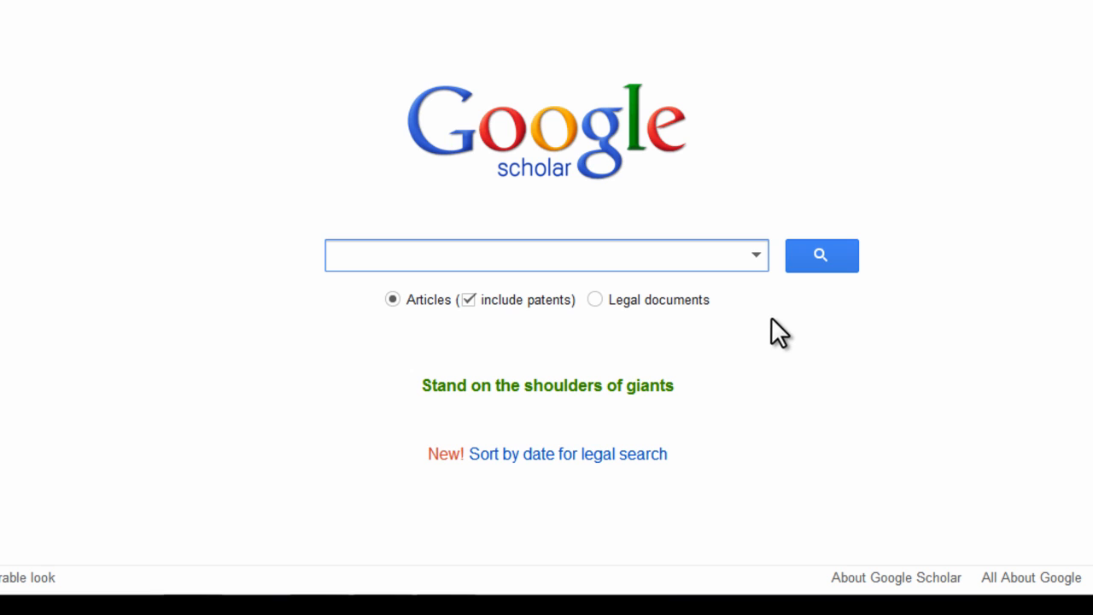
pyautogui.click(755, 255)
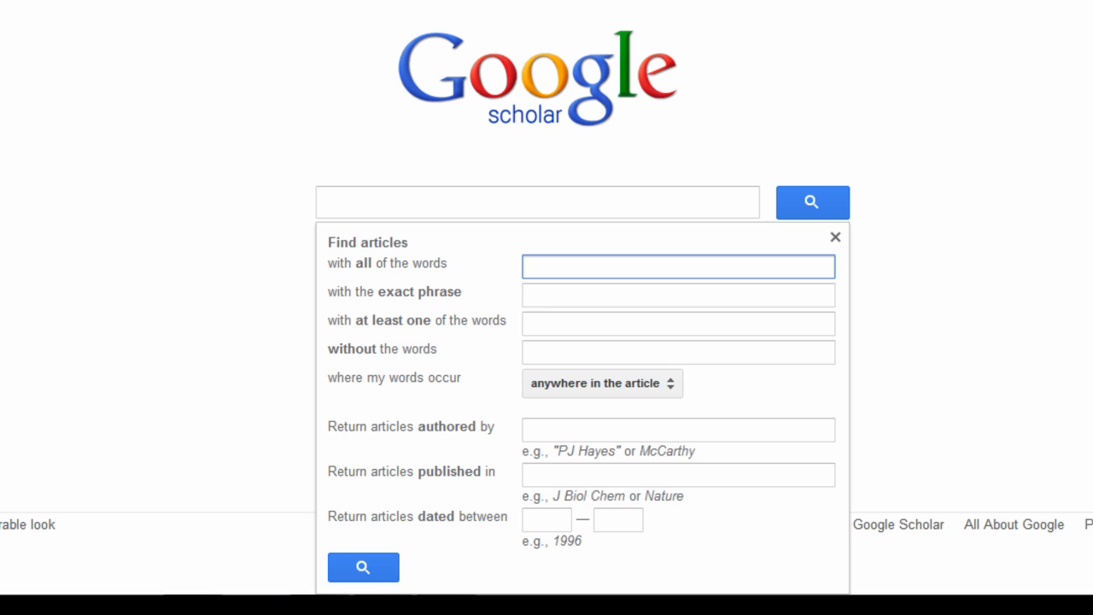
pyautogui.write('resource scarci')
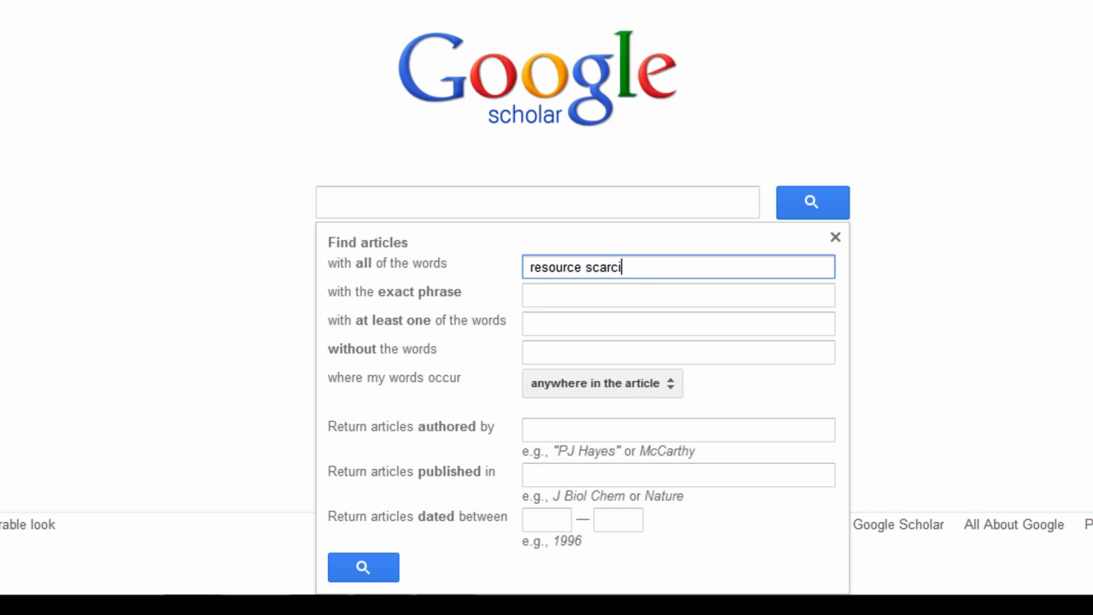
pyautogui.click(678, 352)
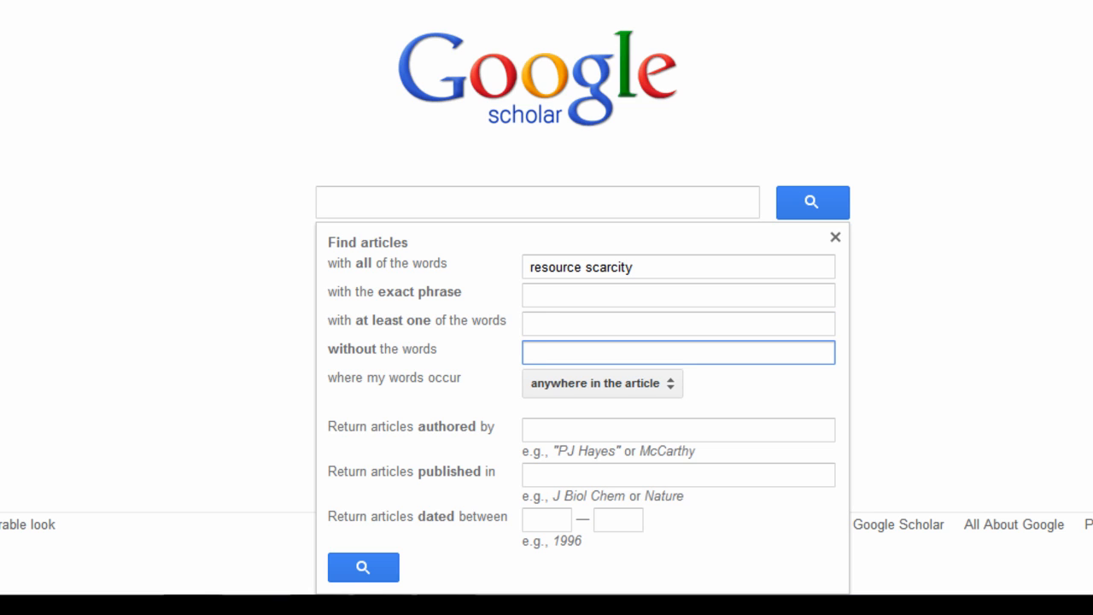
pyautogui.write('population gro')
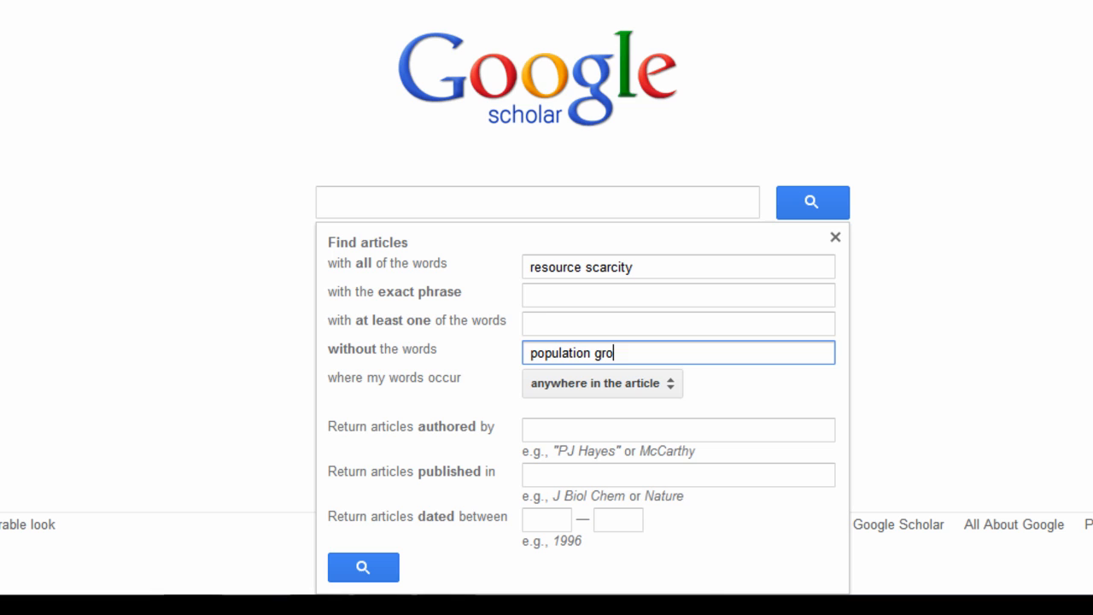
pyautogui.write('wth')
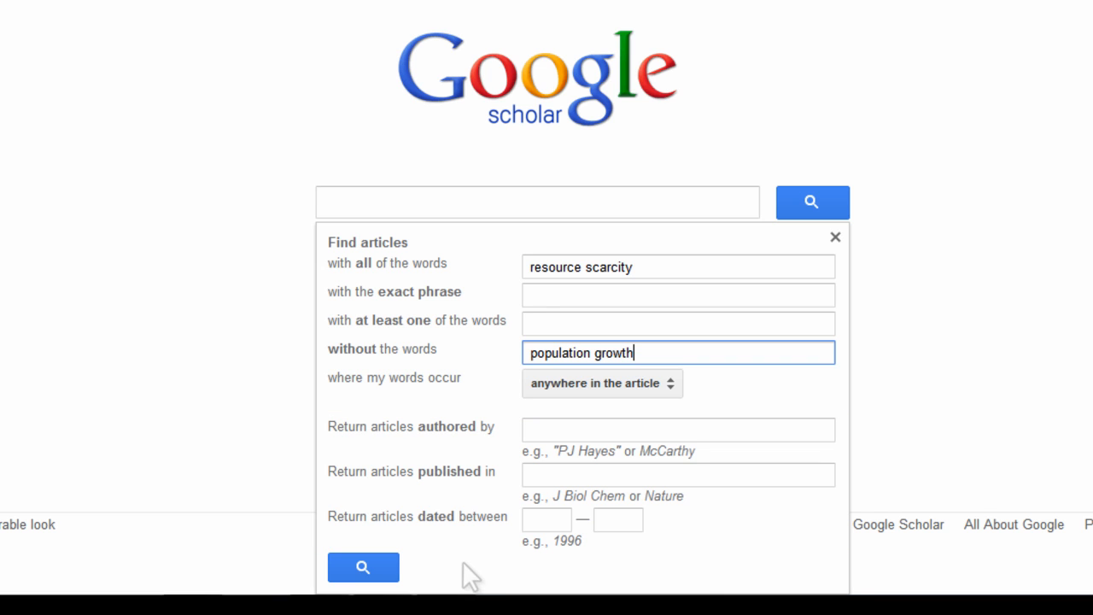
# Step: Run the advanced search, listing about 41,500 results for resource scarcity without population growth
pyautogui.click(363, 567)
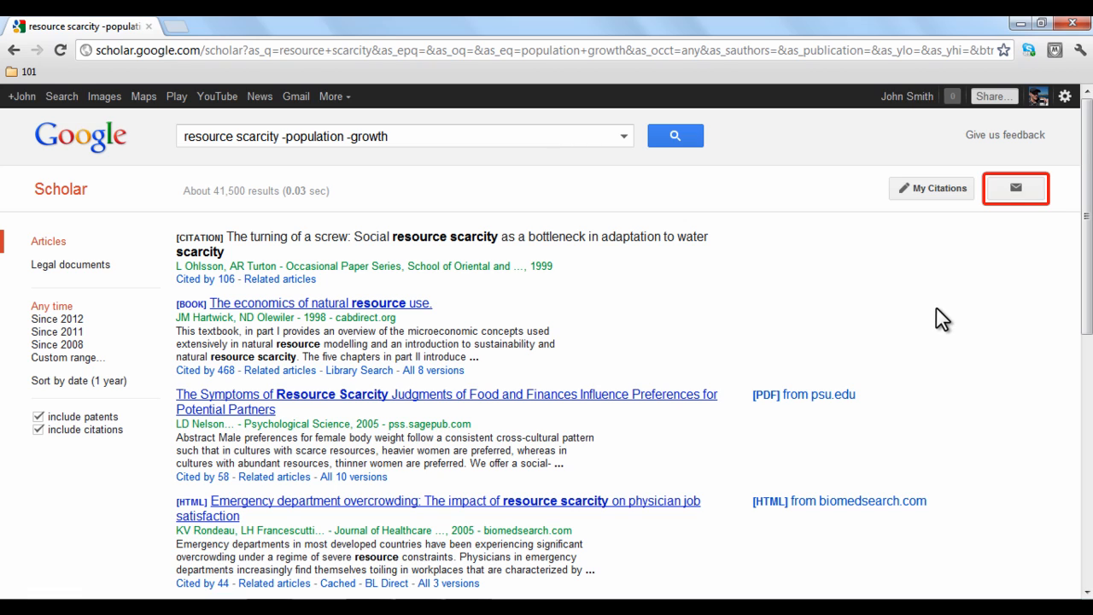
# Step: Create an email alert for 'resource scarcity -population -growth' showing up to 10 results
pyautogui.click(1015, 188)
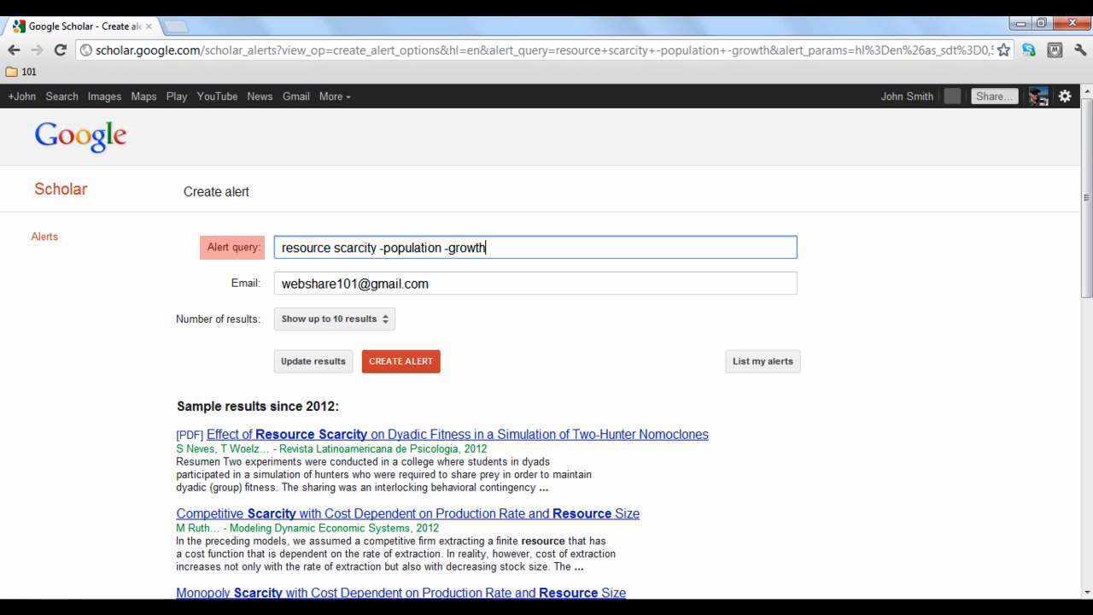
pyautogui.click(535, 284)
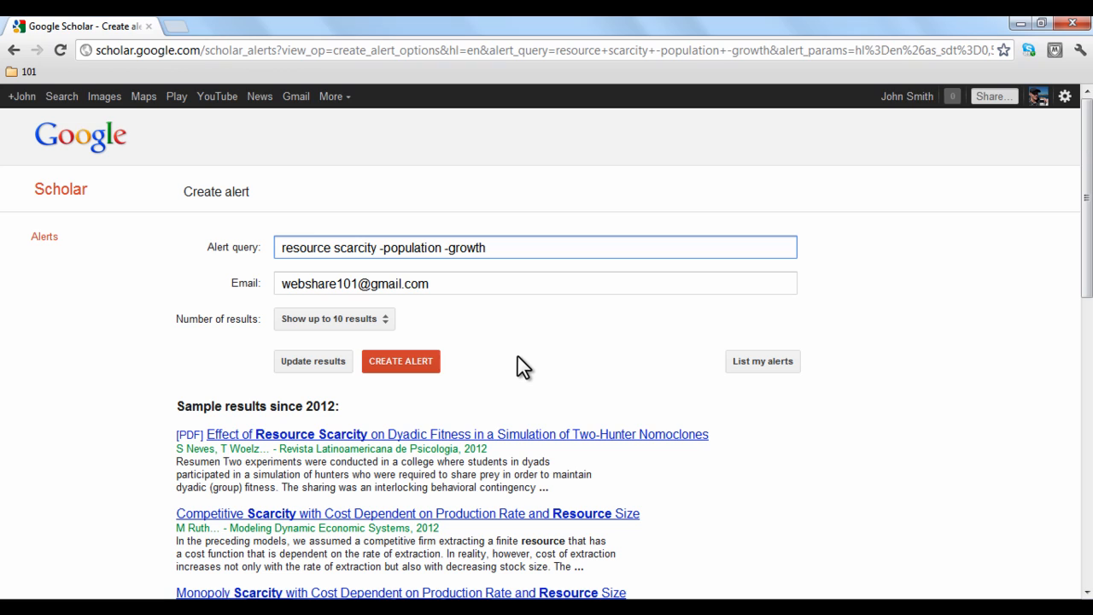
pyautogui.click(401, 361)
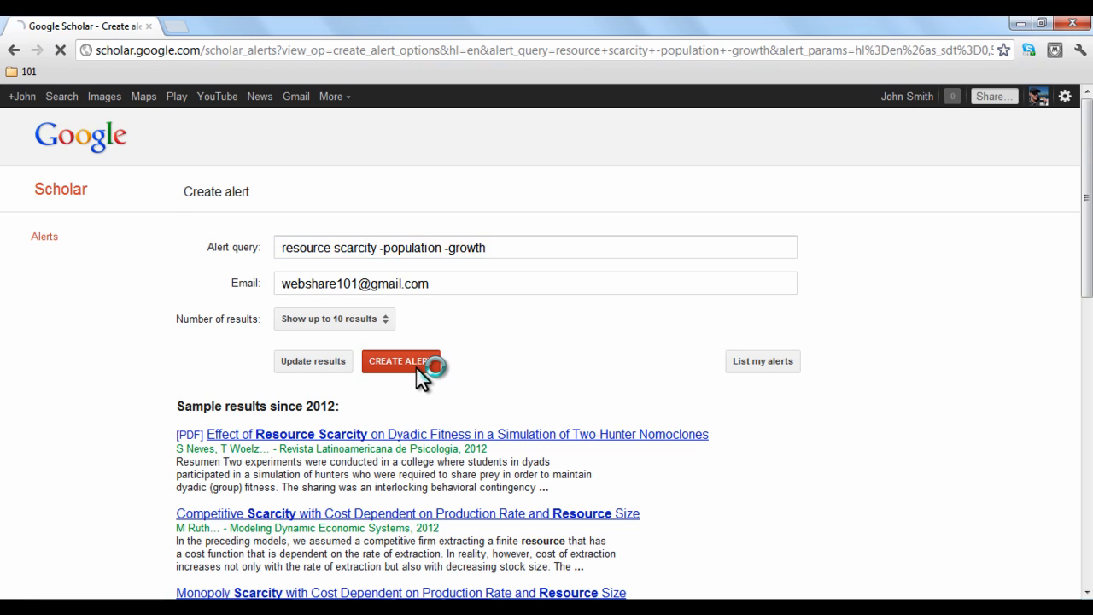
pyautogui.click(401, 360)
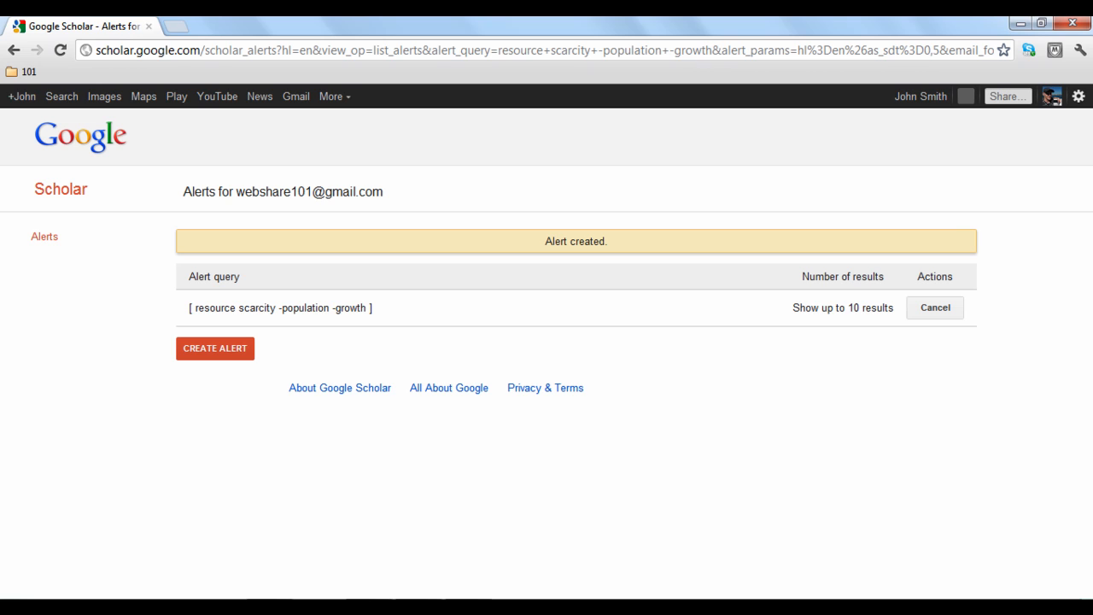
# Step: Return to the Scholar home page via the Google logo
pyautogui.click(80, 134)
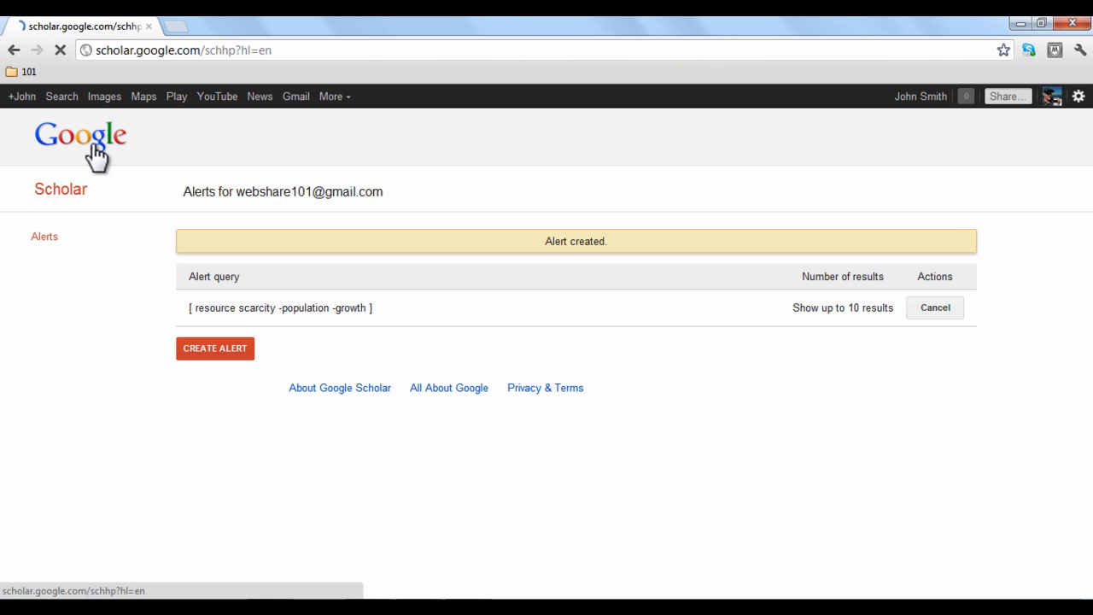
pyautogui.click(80, 134)
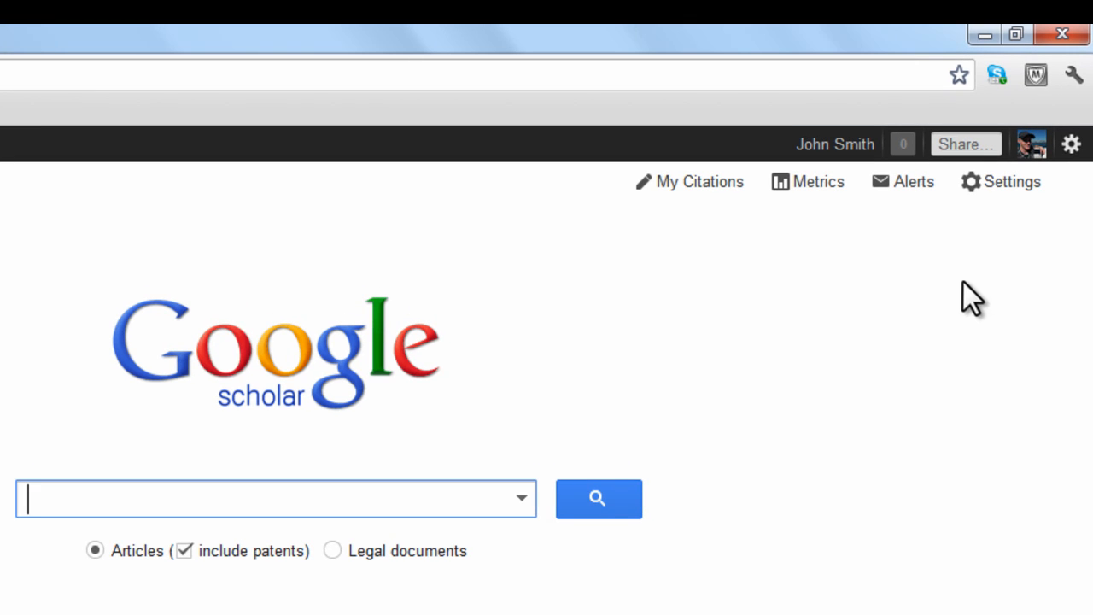
# Step: Turn on citation import links for BibTeX in settings, then go to Library links
pyautogui.click(1011, 182)
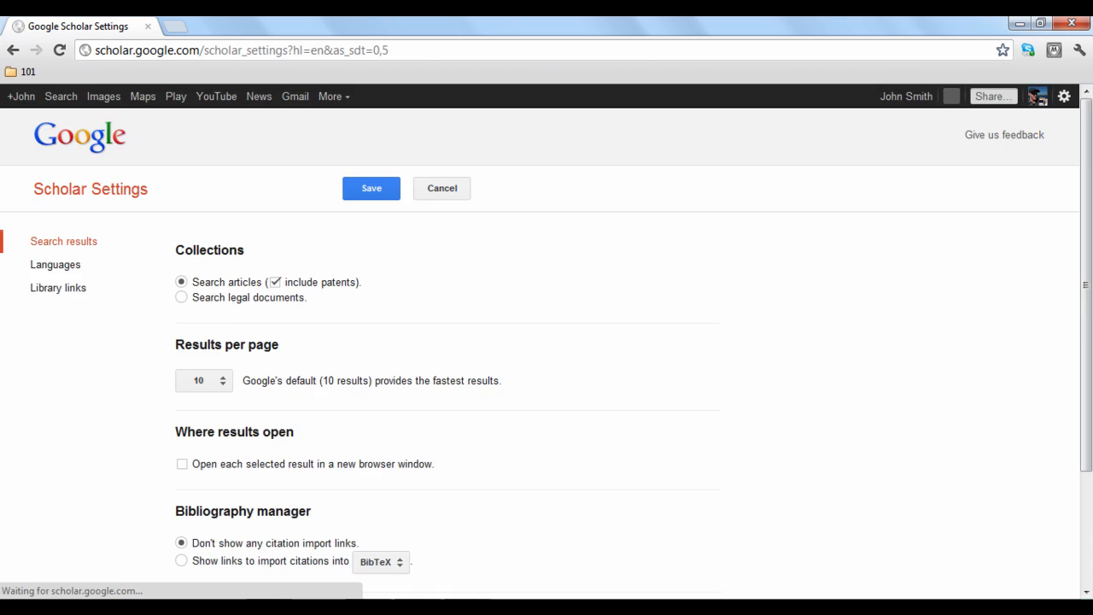
pyautogui.scroll(-3)
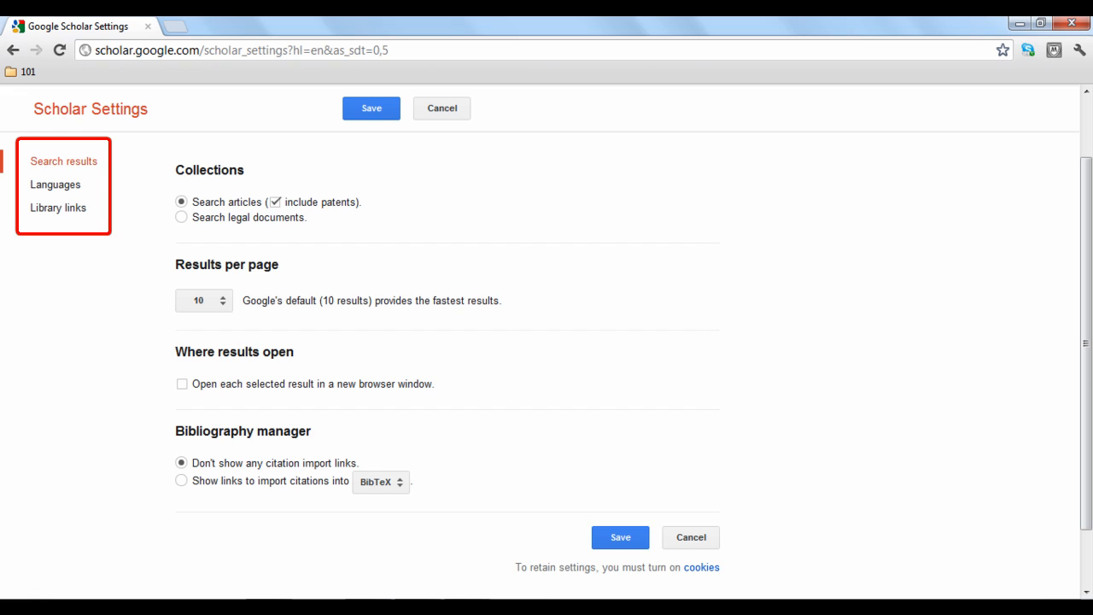
pyautogui.moveTo(220, 519)
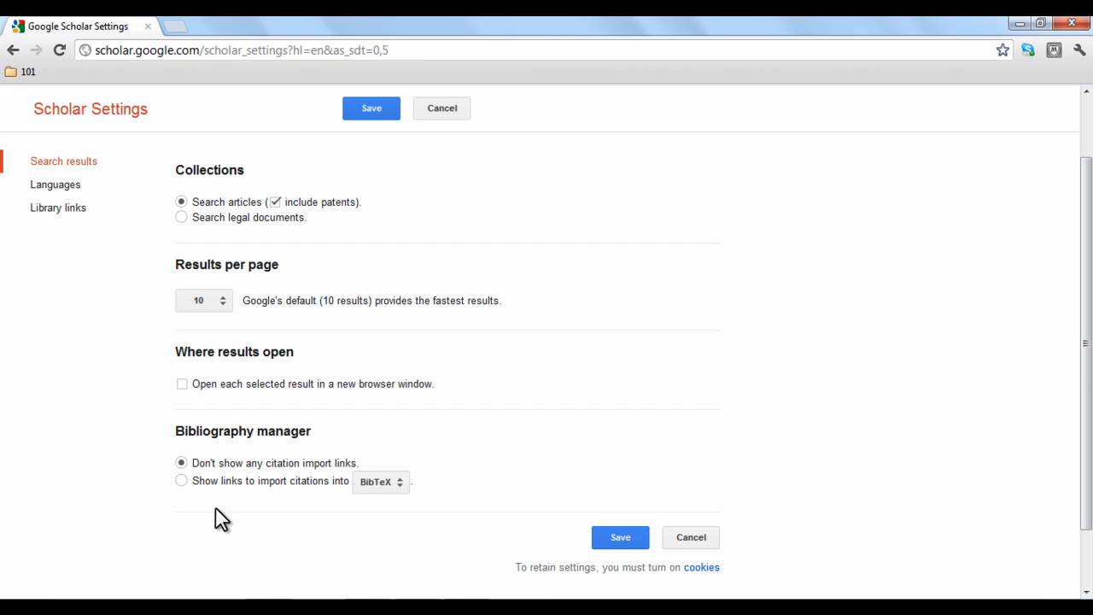
pyautogui.moveTo(207, 513)
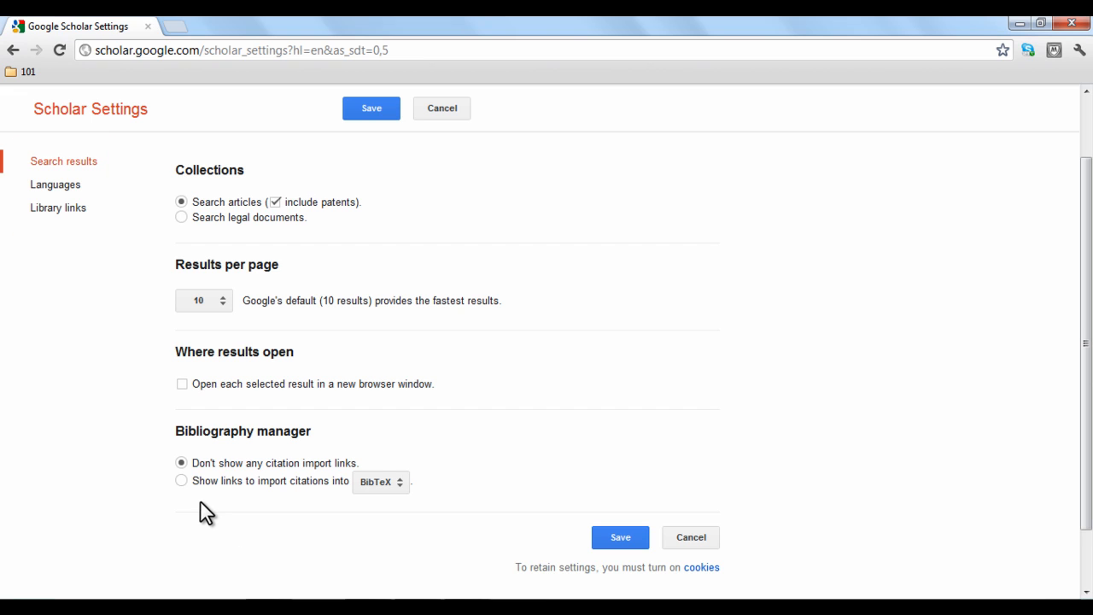
pyautogui.click(181, 480)
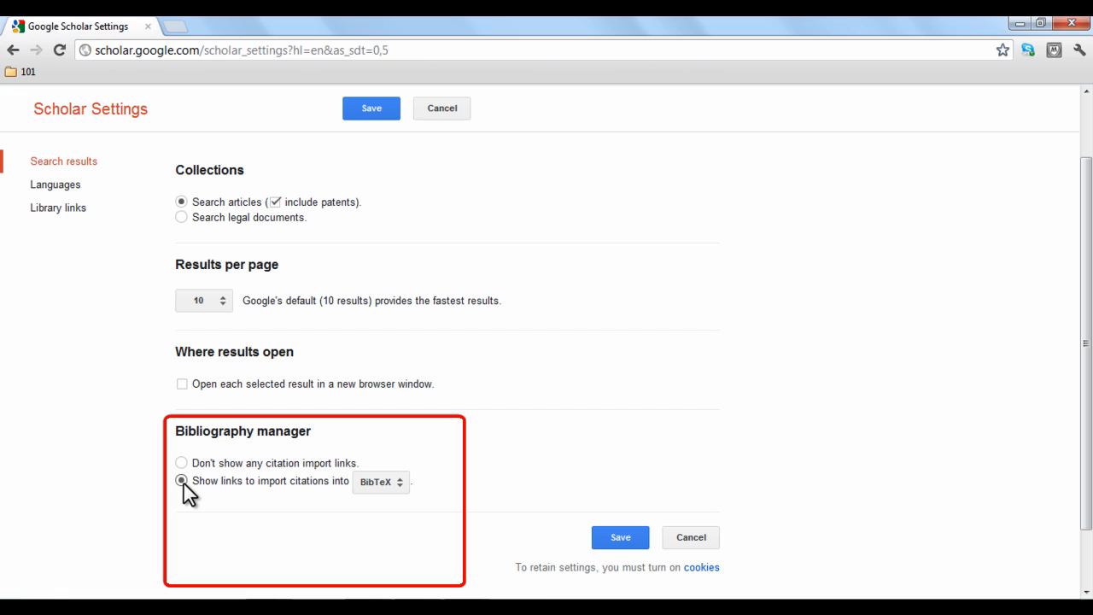
pyautogui.click(380, 482)
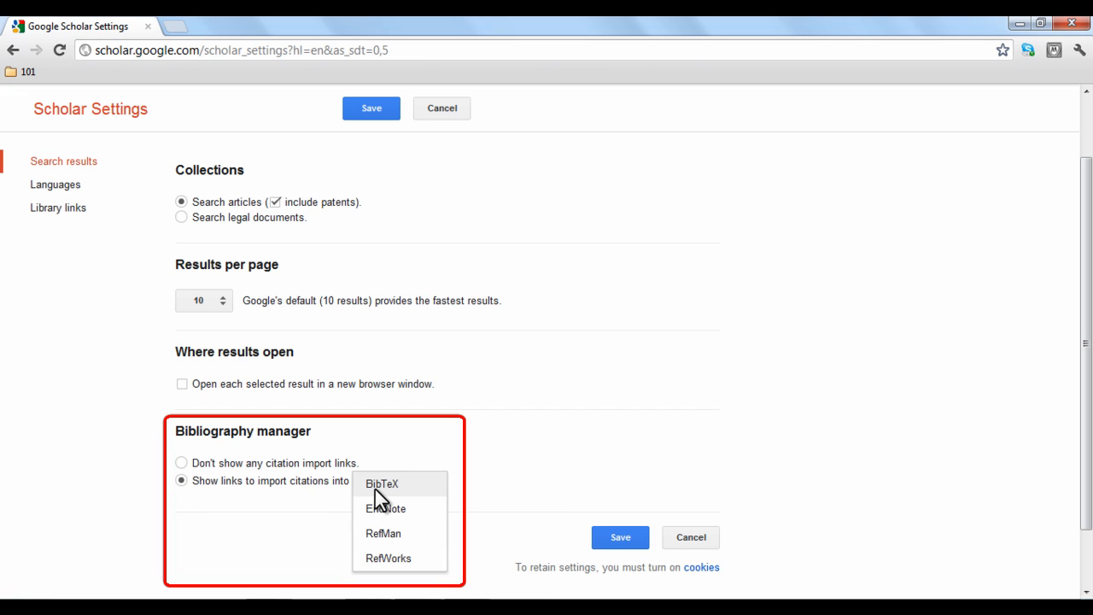
pyautogui.click(382, 484)
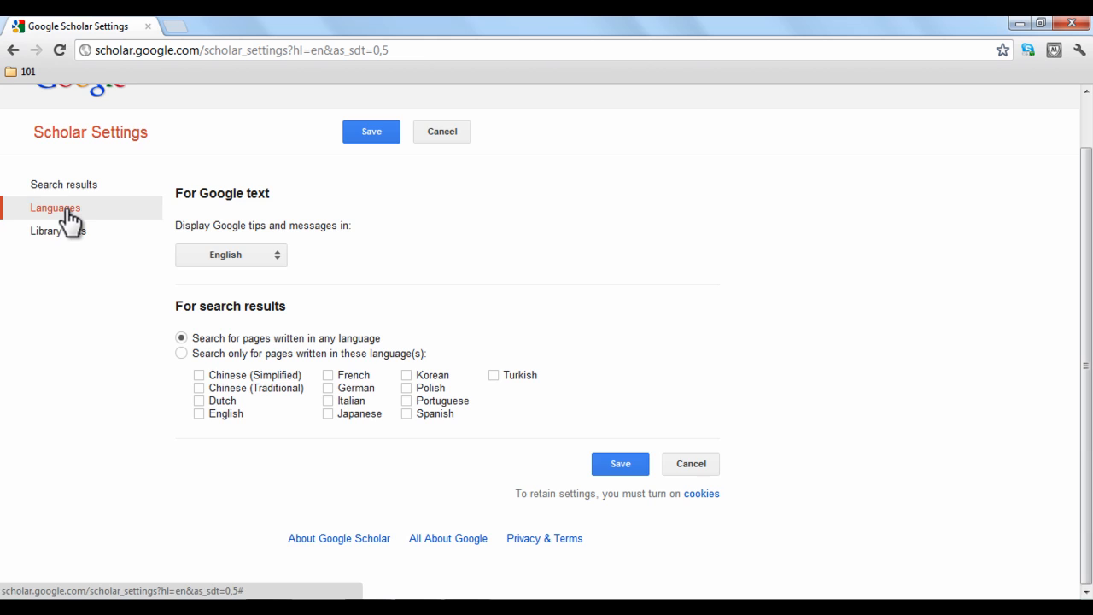
pyautogui.click(59, 231)
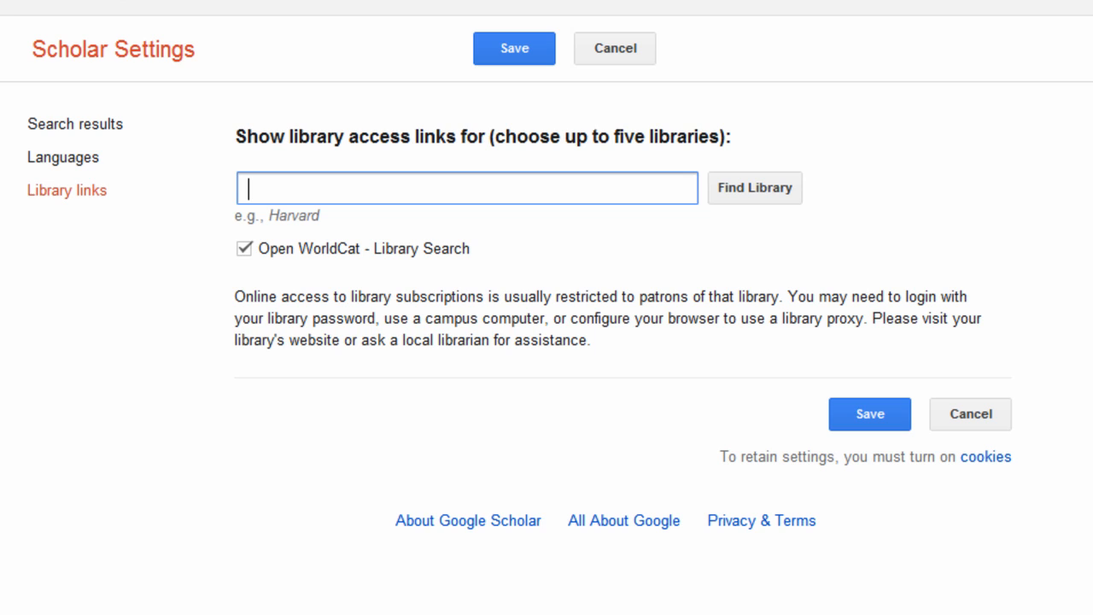
# Step: Find University of Washington Libraries and save it as a library link
pyautogui.write('university of washington')
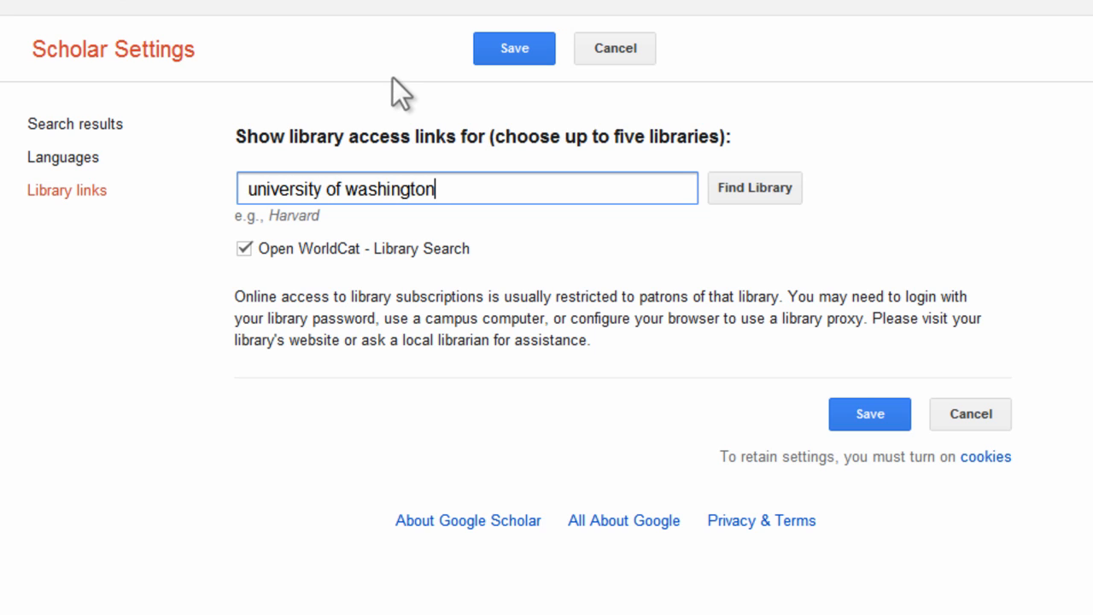
pyautogui.moveTo(755, 187)
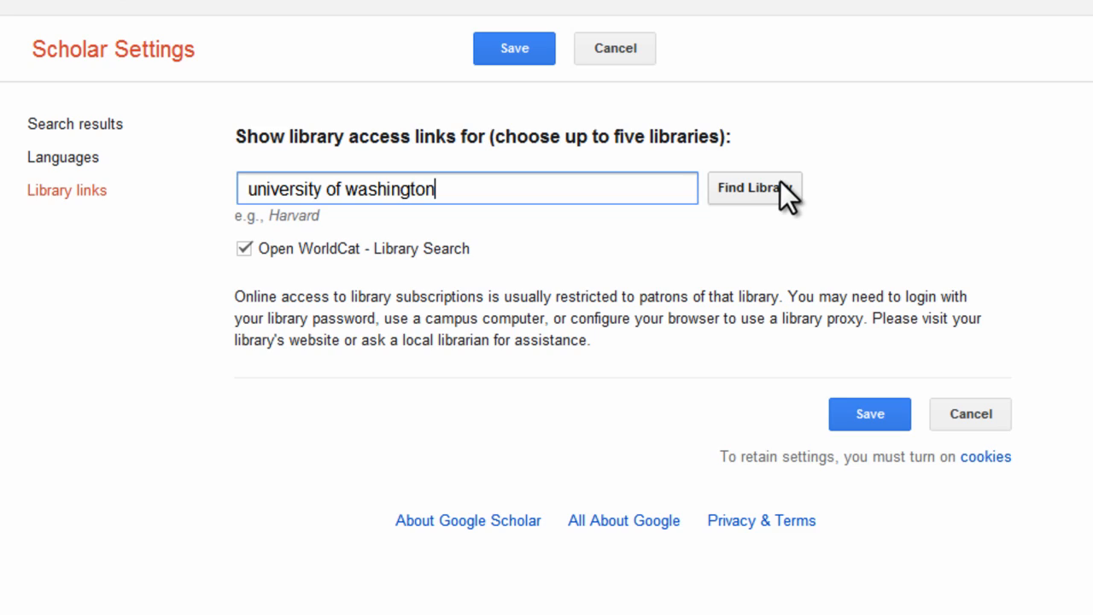
pyautogui.click(754, 187)
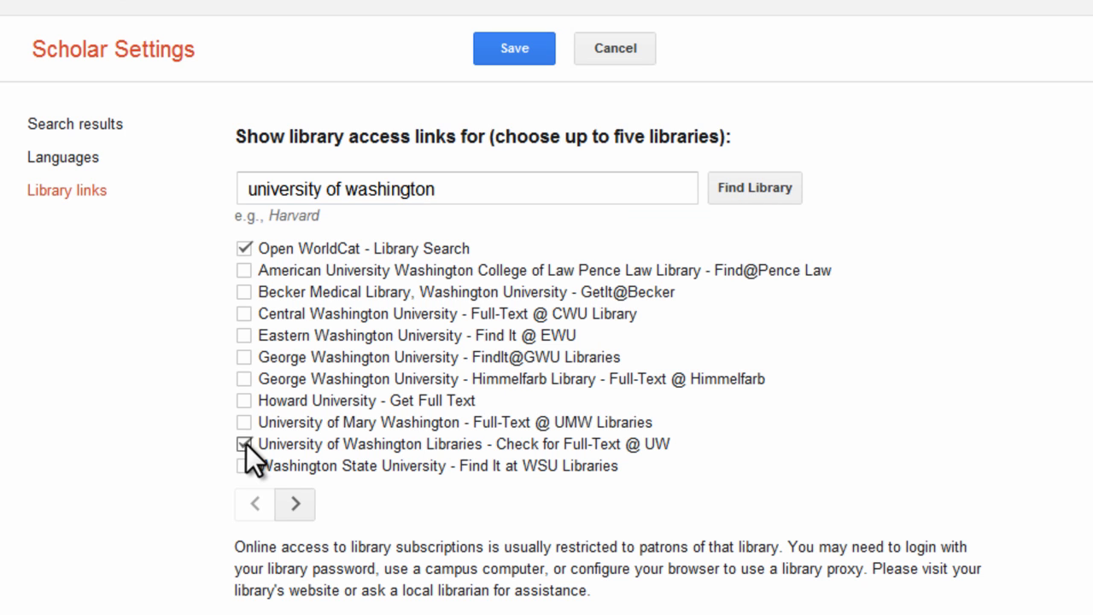
pyautogui.moveTo(536, 81)
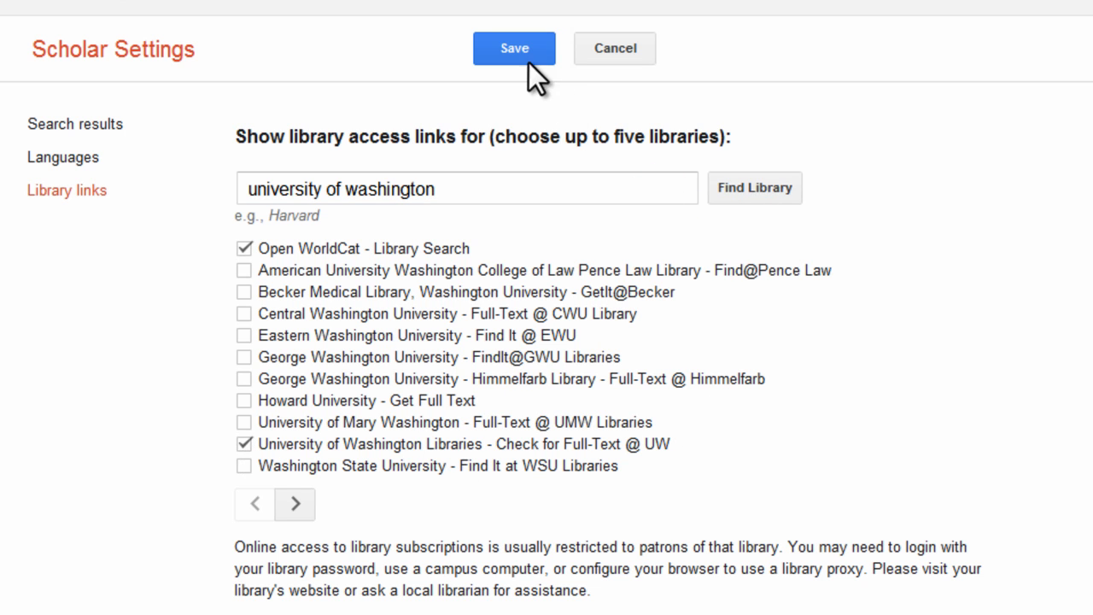
pyautogui.click(513, 48)
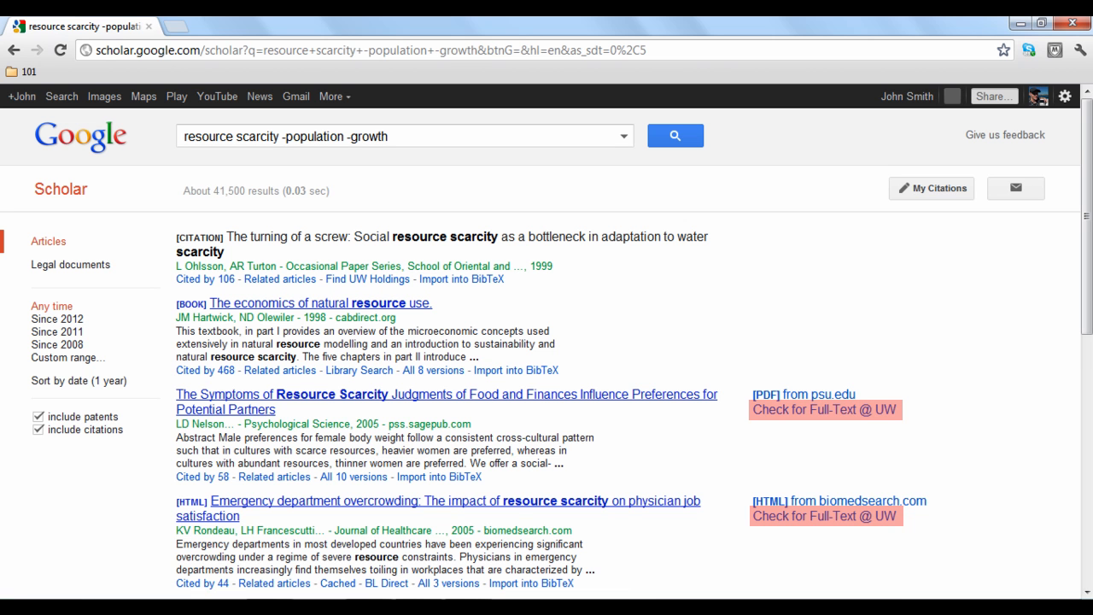